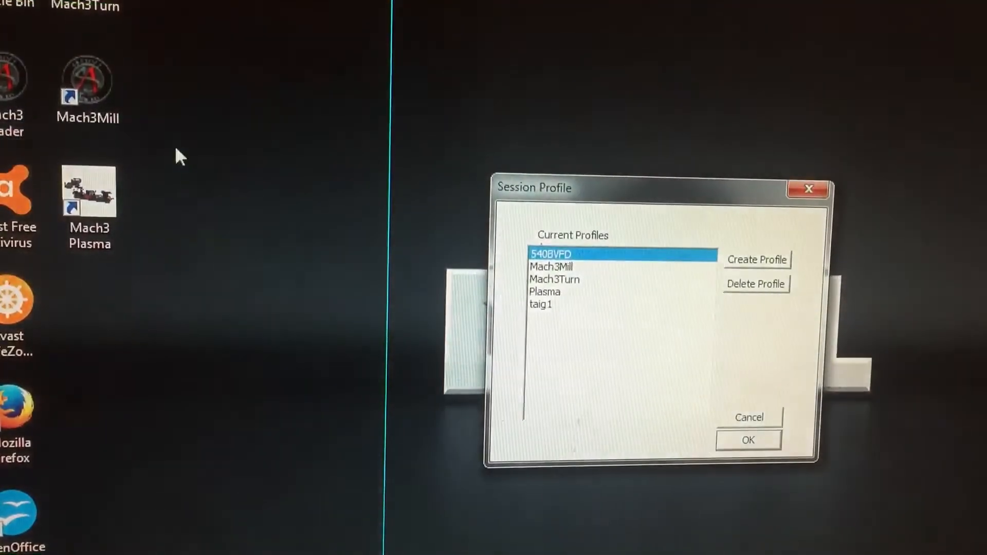
- Launch Mach3 with the selected machine profile
click(543, 306)
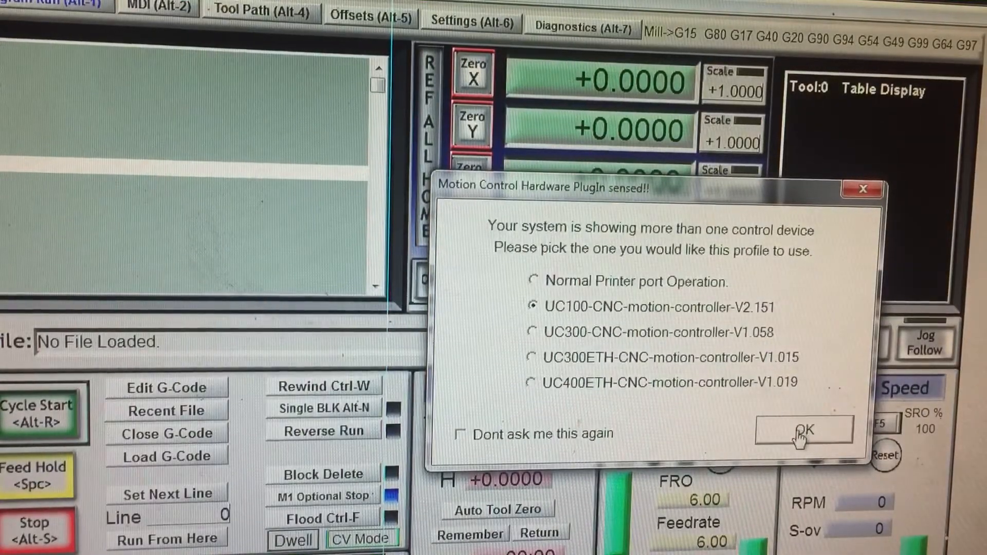
- Confirm UC100-CNC-motion-controller-V2.151 as the profile's motion control device
click(799, 431)
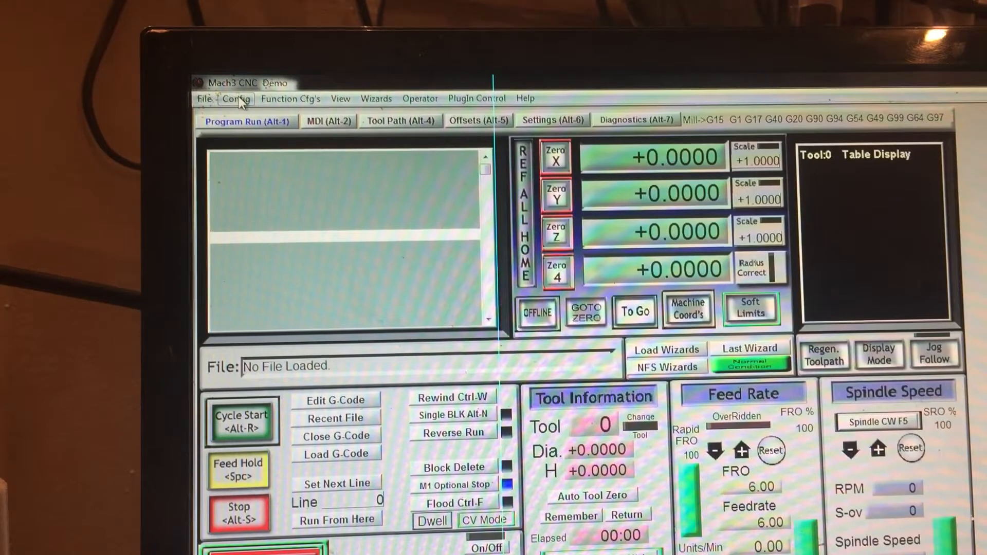
- Open Config > Homing/Limits and edit the Z axis slow zone value
click(237, 98)
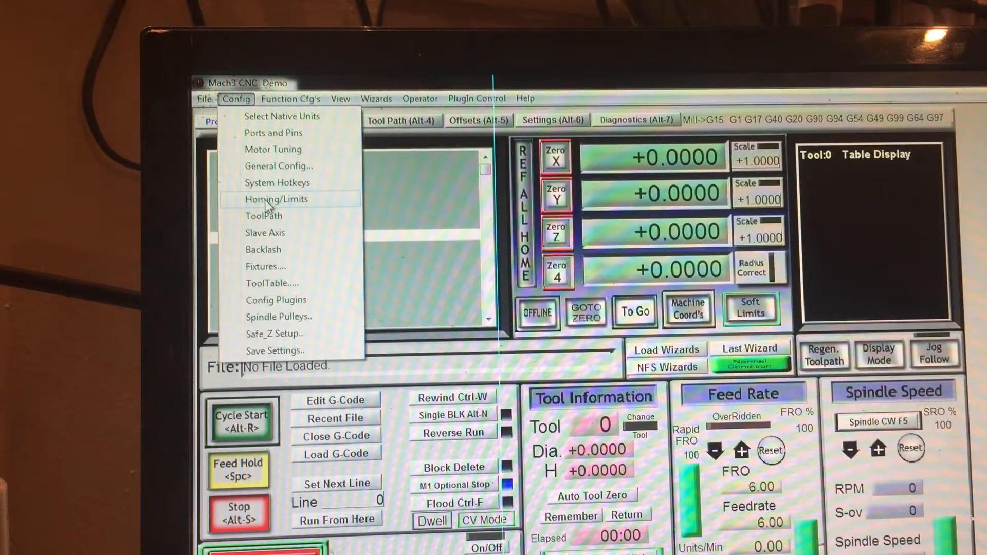
click(276, 199)
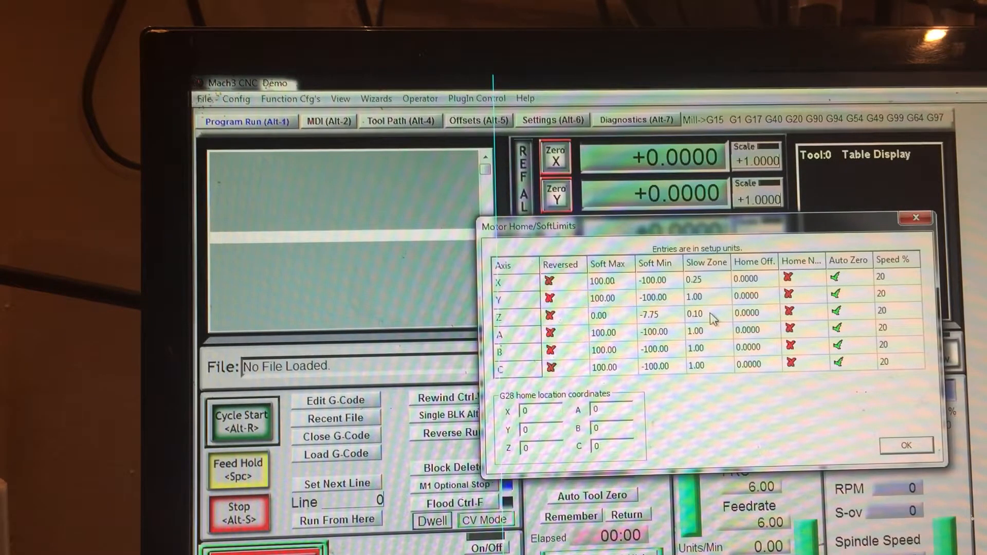
click(906, 445)
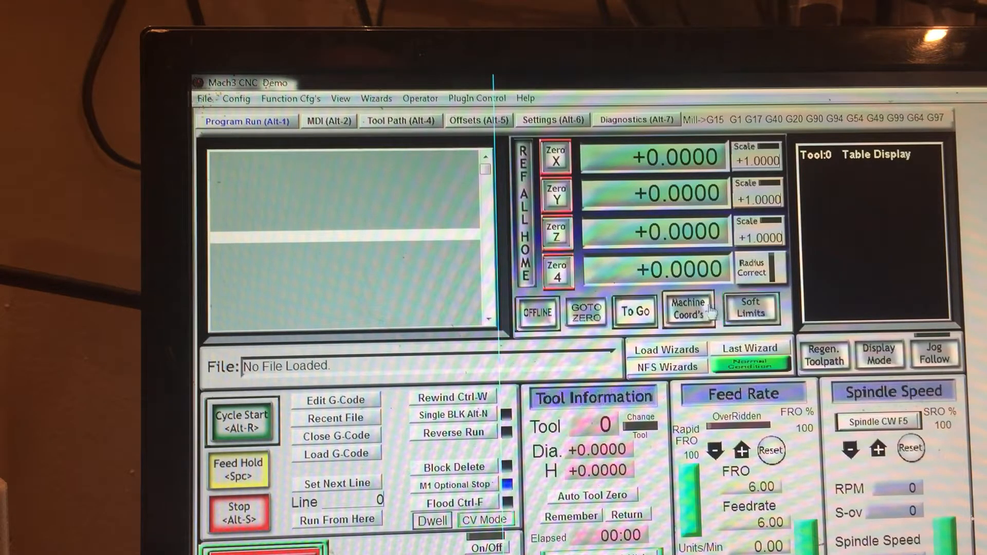
- Switch the position readouts to machine coordinates
click(690, 311)
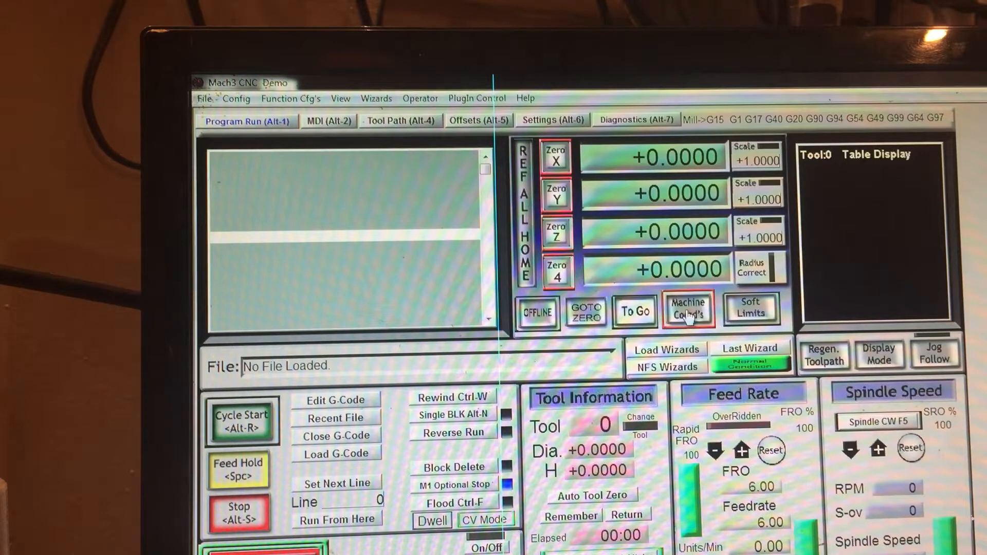
mouse_move(654, 258)
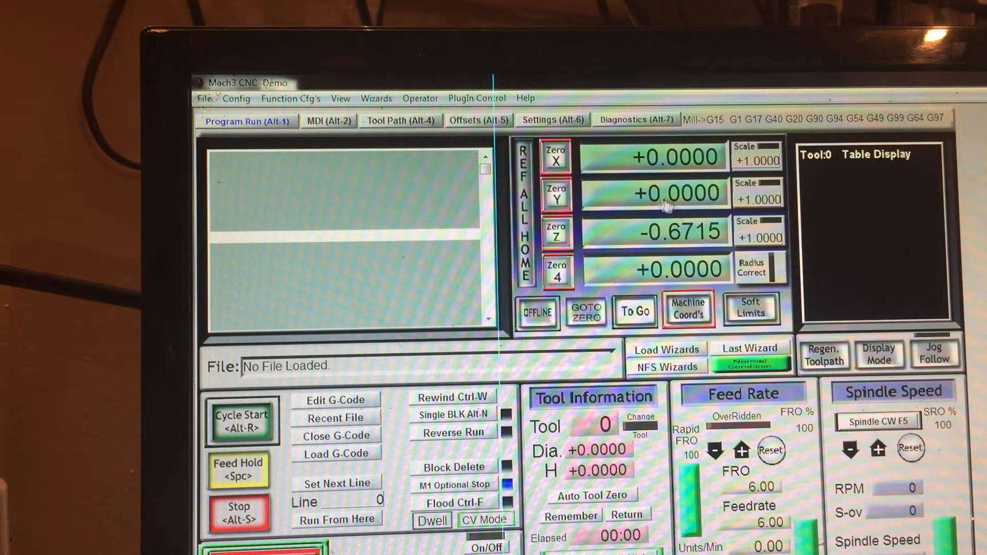
mouse_move(659, 240)
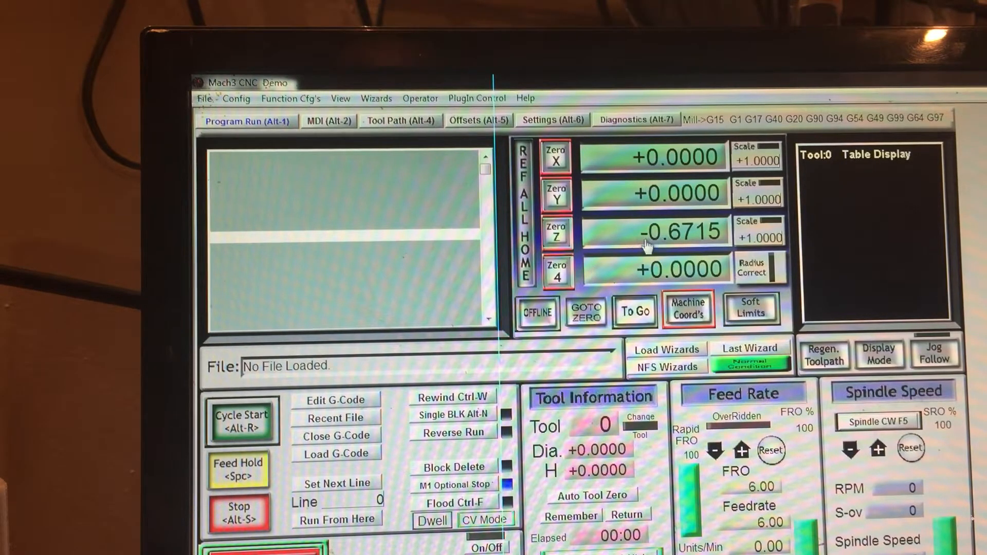
mouse_move(388, 162)
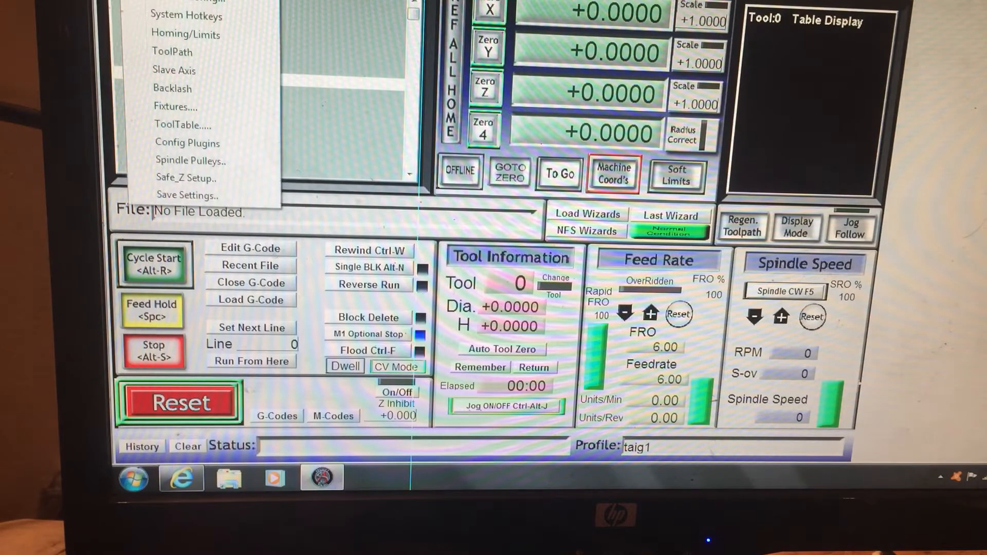
mouse_move(186, 35)
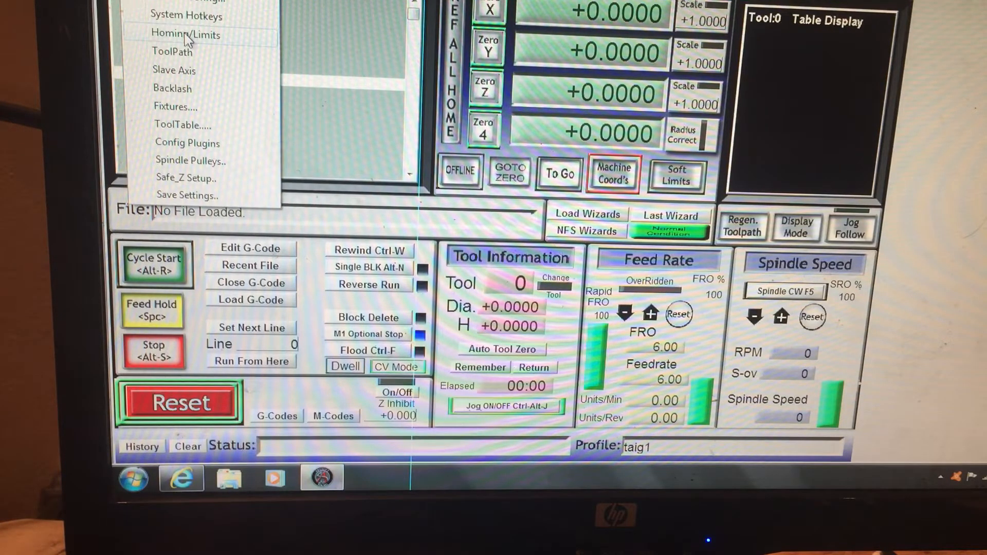
- Review the Homing/Limits Z row (max 0.00, min -7.75) and close the table
click(182, 35)
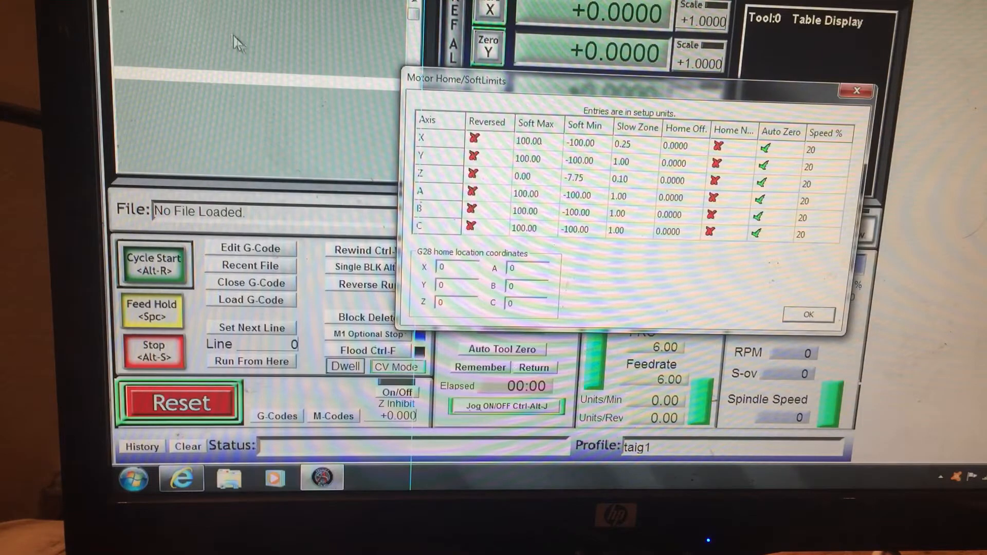
mouse_move(500, 188)
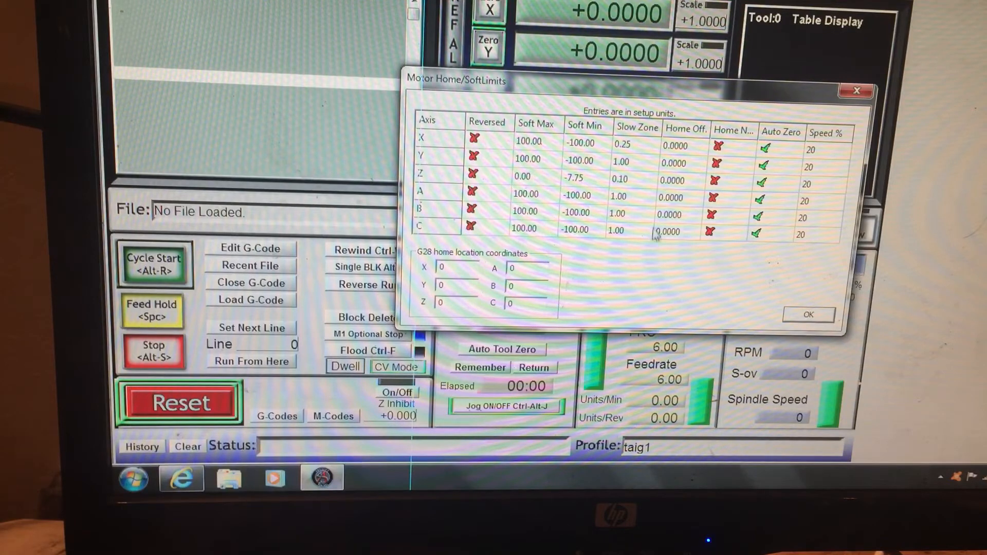
mouse_move(754, 274)
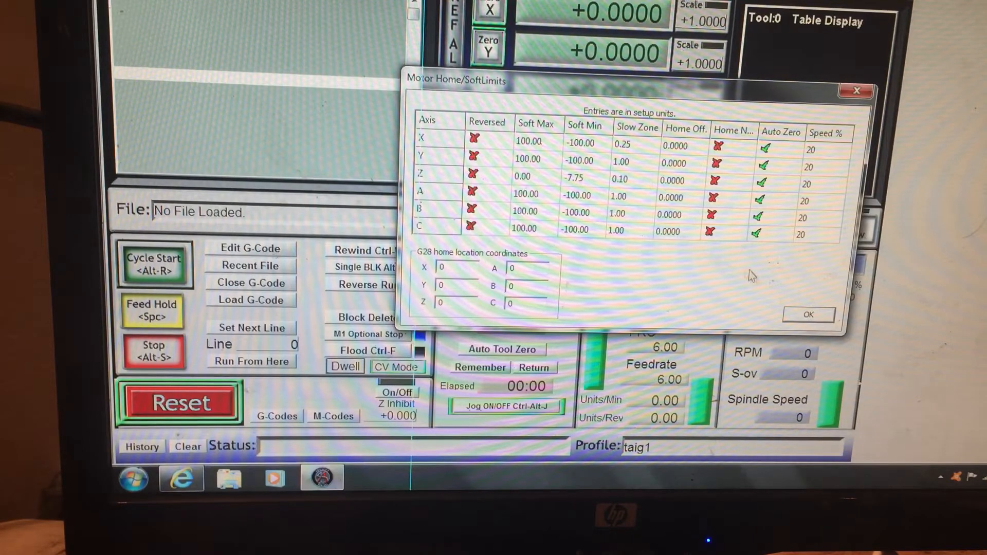
click(809, 314)
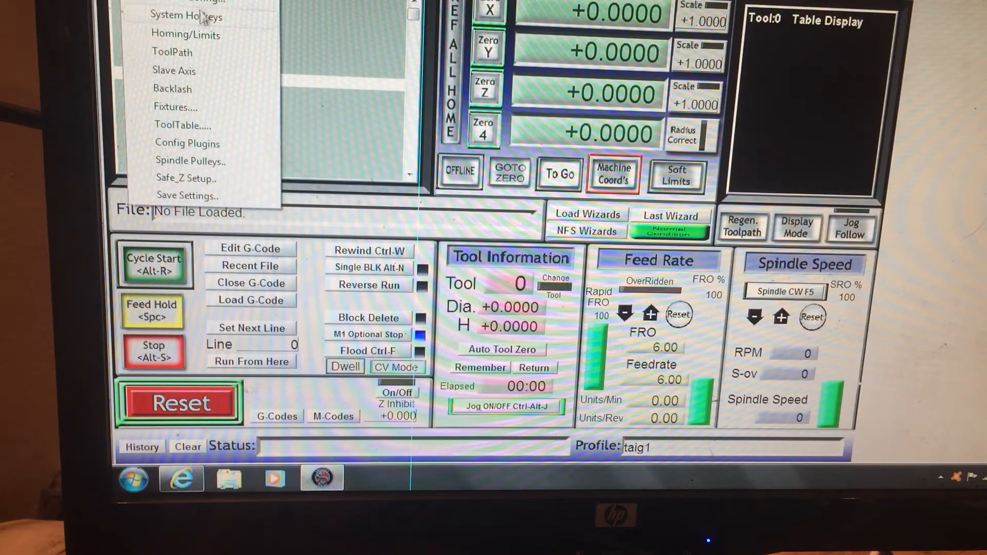
- Reopen Homing/Limits and accept the Z limit settings with OK
click(187, 35)
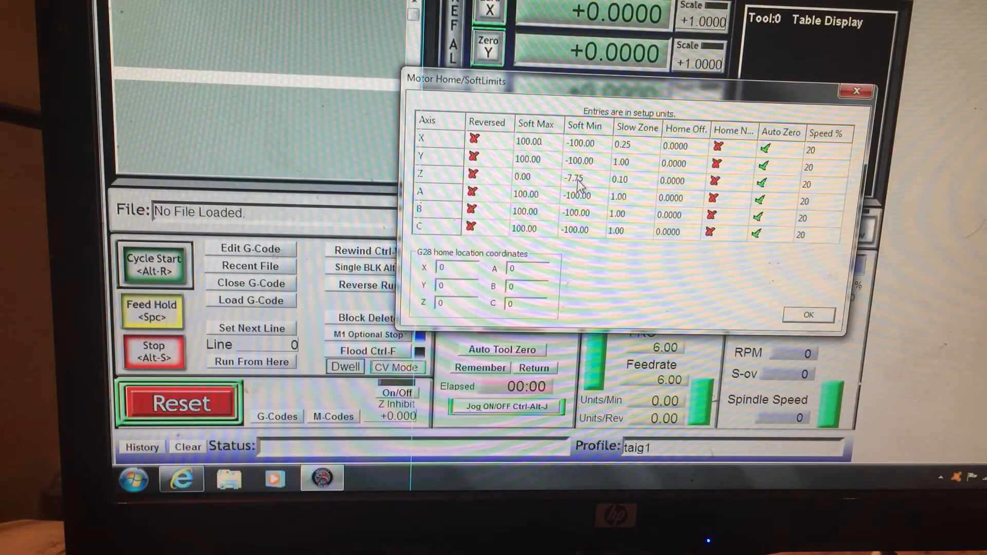
mouse_move(642, 136)
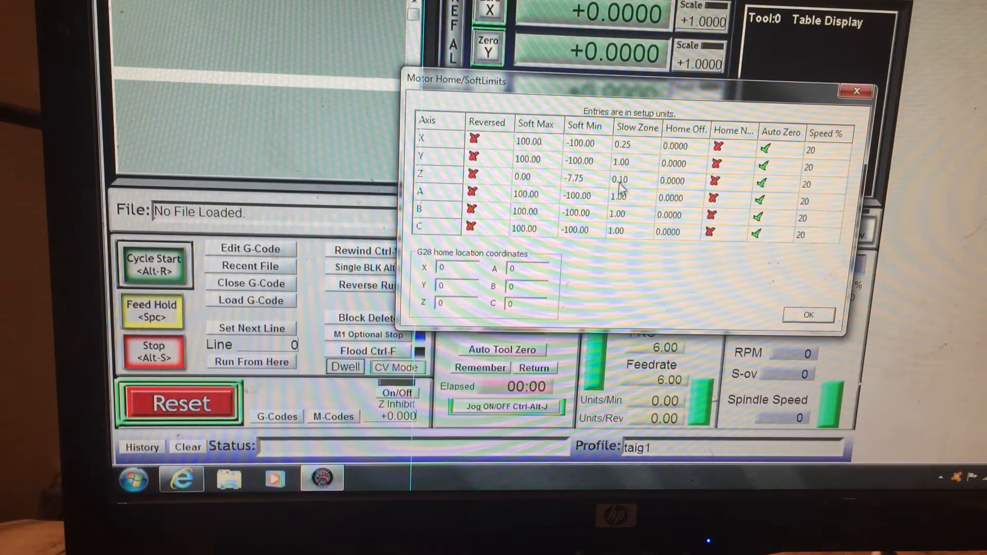
mouse_move(631, 188)
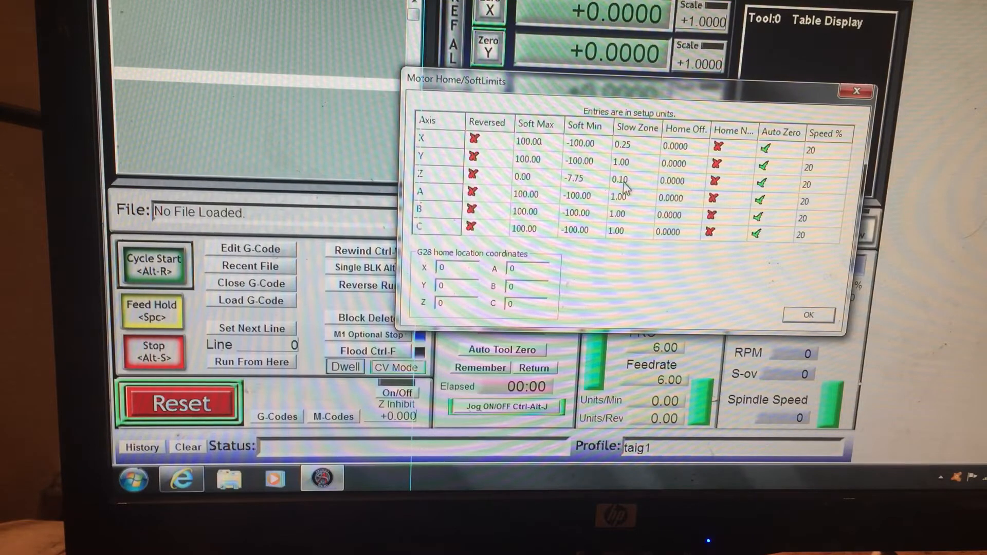
mouse_move(538, 186)
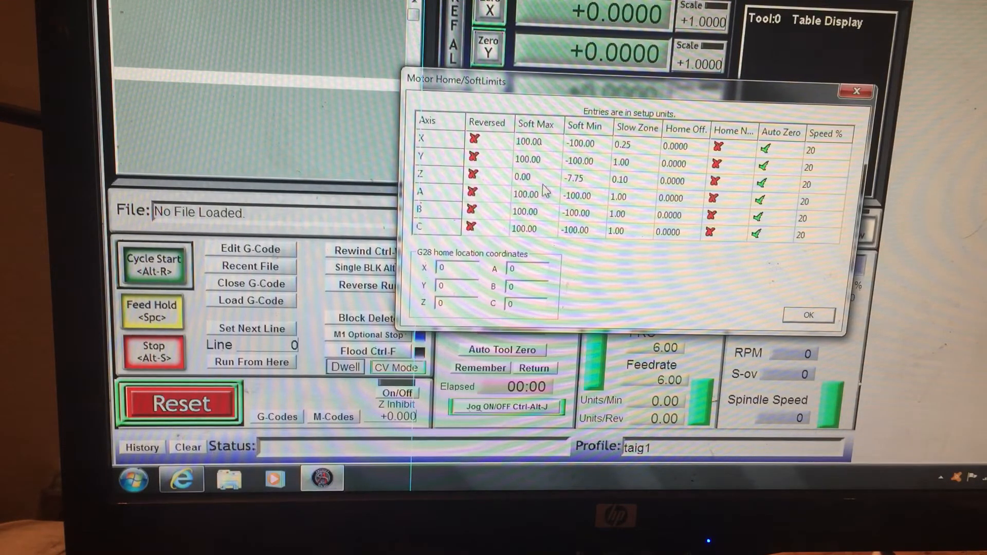
click(809, 315)
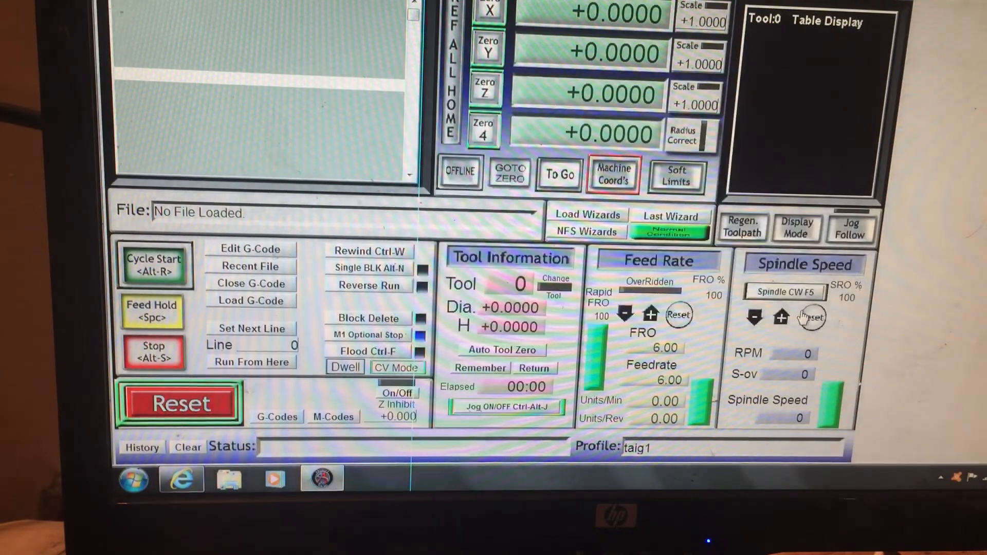